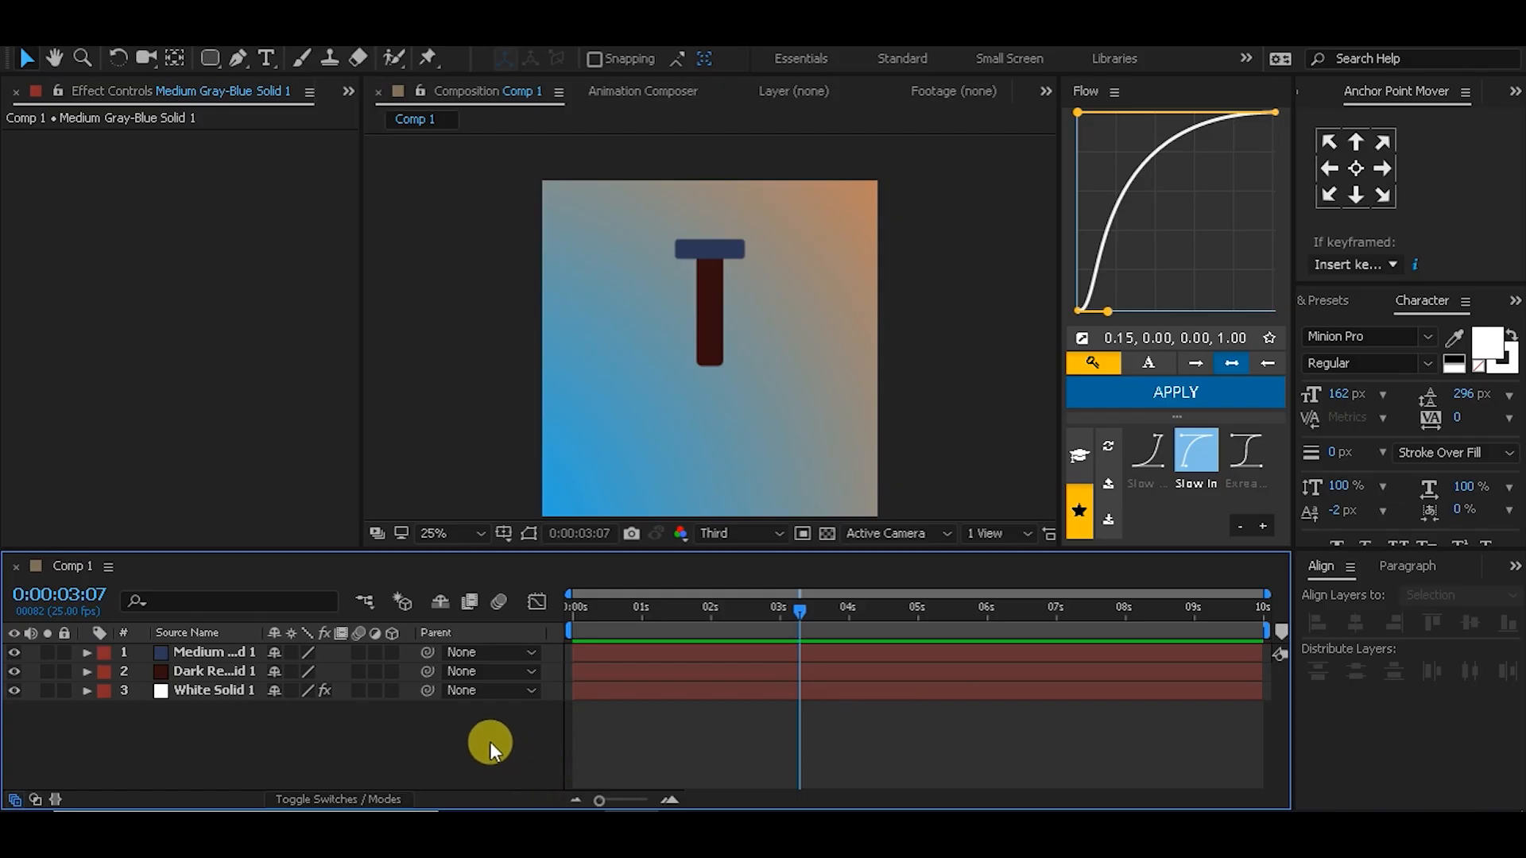
pyautogui.moveTo(408, 725)
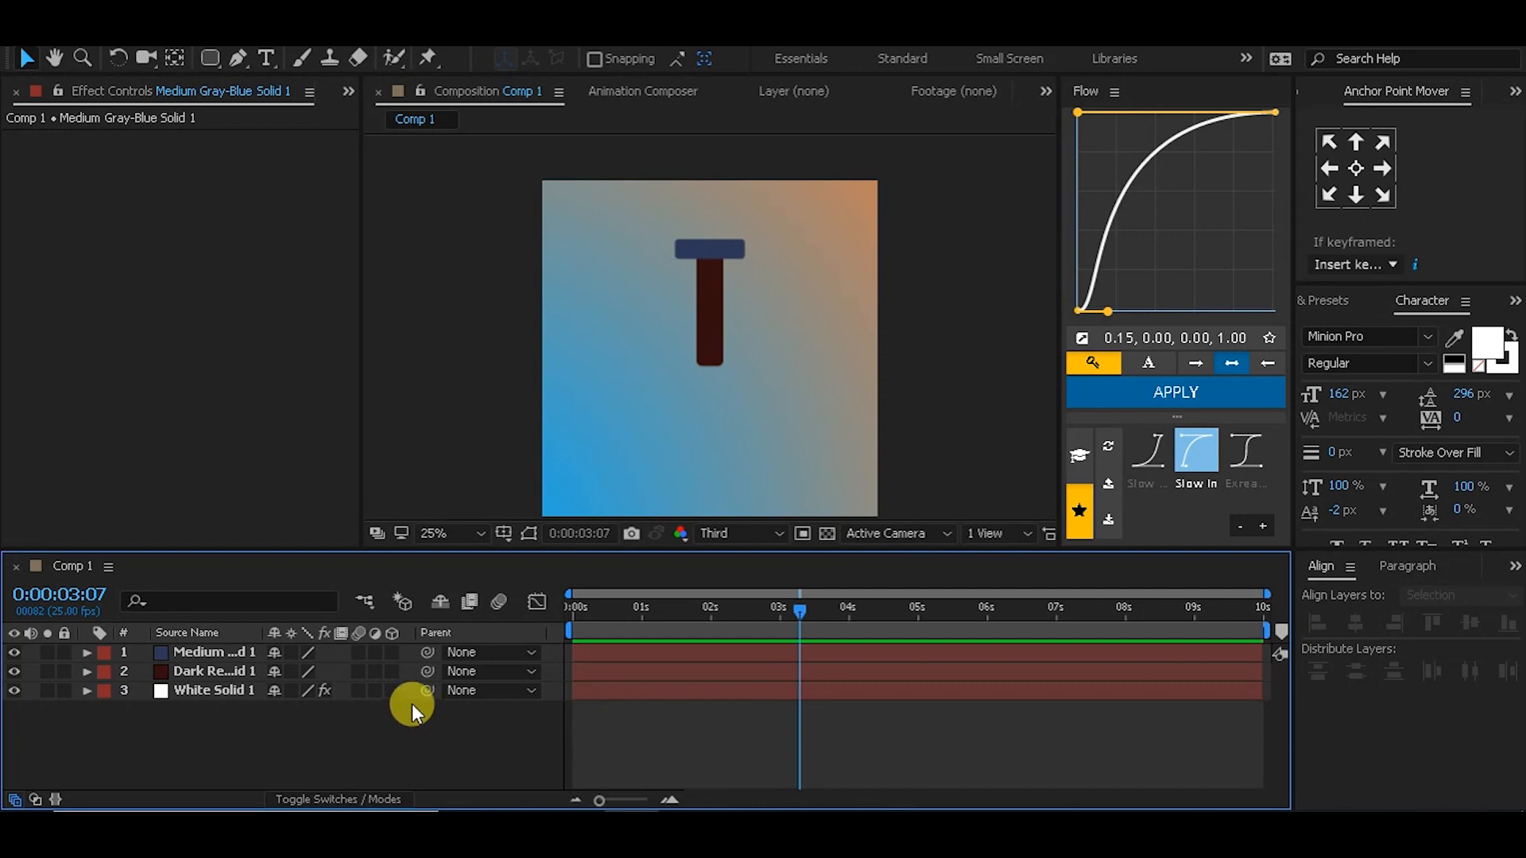
# Set Medium Gray-Blue Solid 1's Parent to 2. Dark Red Solid 1.
pyautogui.click(212, 671)
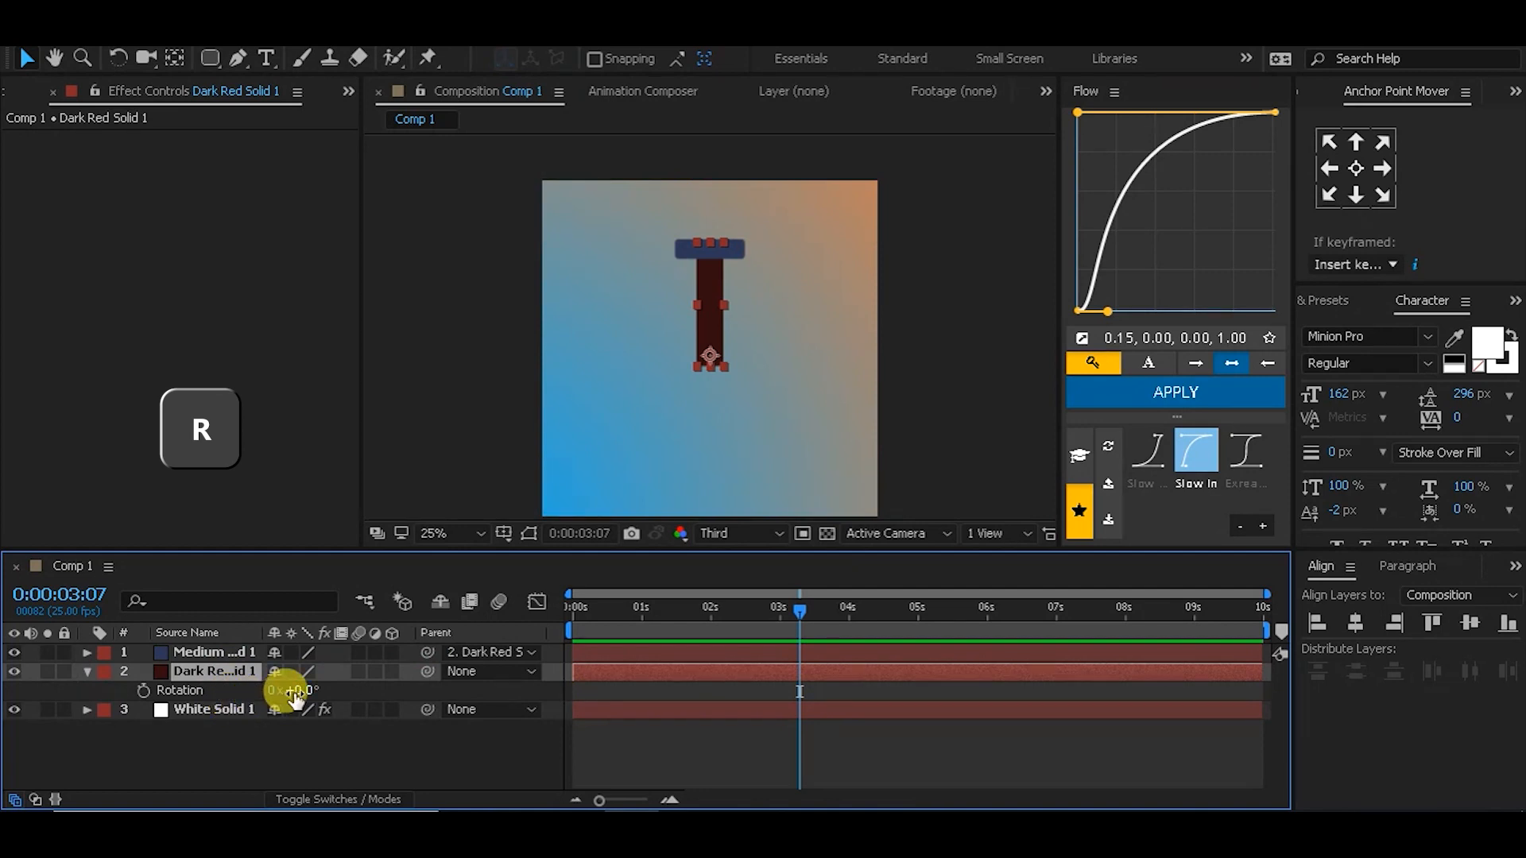
# Scrub Dark Red Solid 1's Rotation so the blue bar swings along, then return it to 0°.
pyautogui.moveTo(297, 690); pyautogui.dragTo(458, 690)
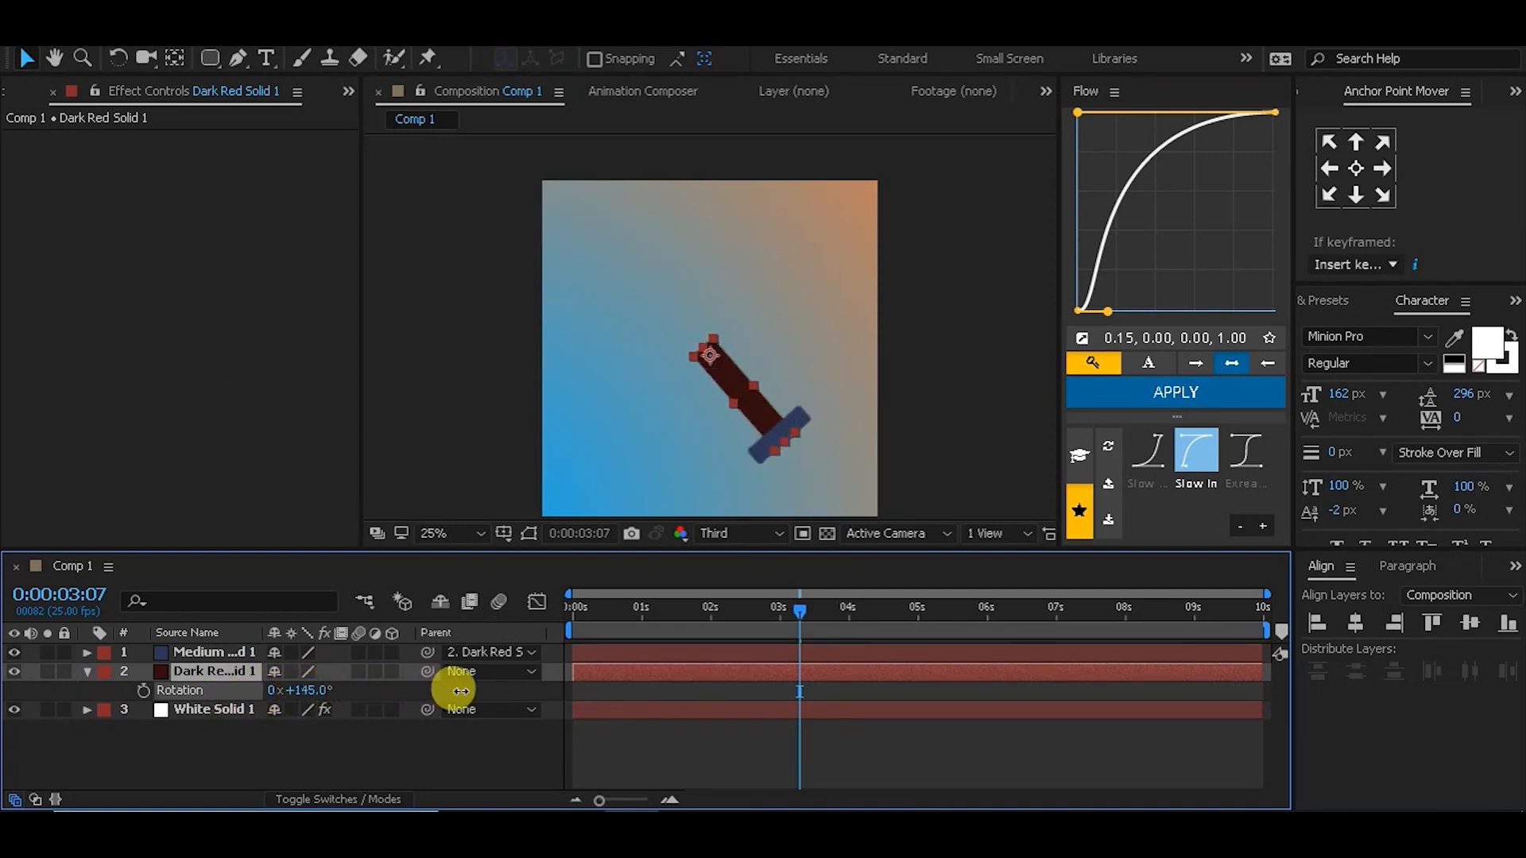
pyautogui.moveTo(458, 692); pyautogui.dragTo(599, 701)
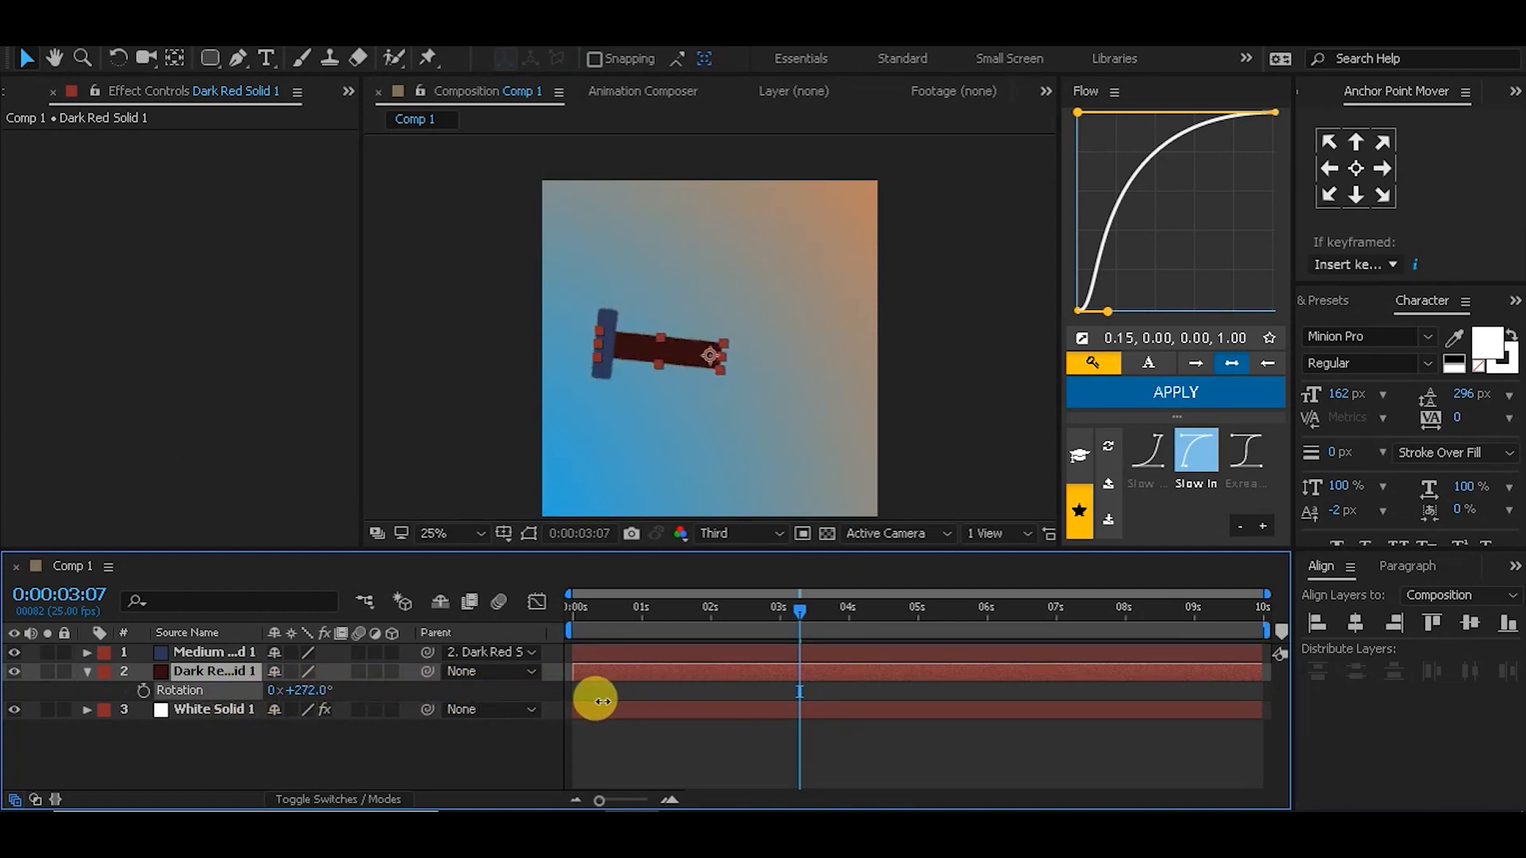
pyautogui.moveTo(596, 701); pyautogui.dragTo(296, 740)
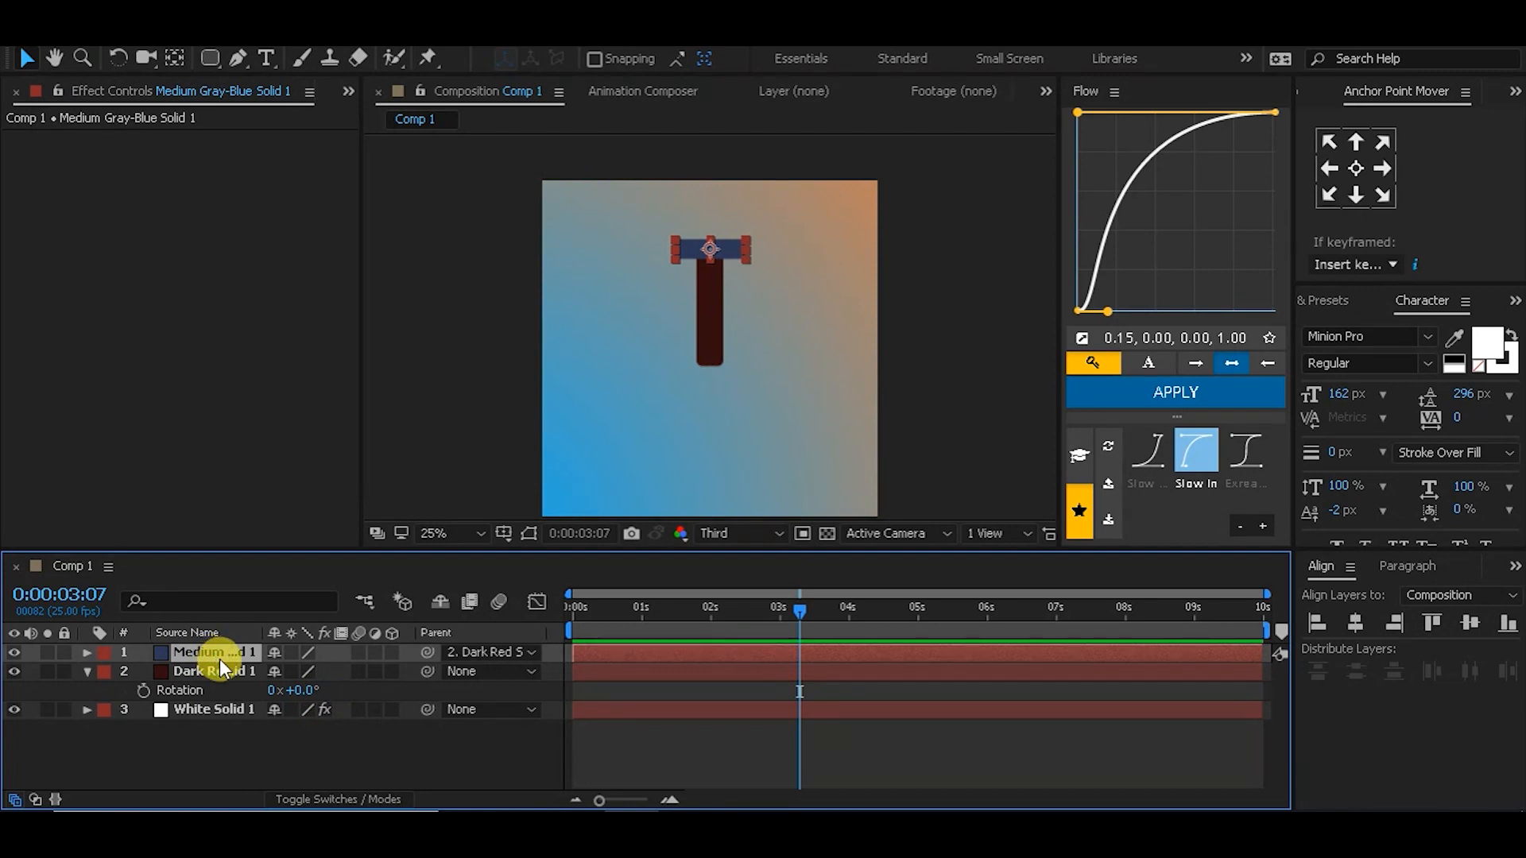
# Add a Rotation expression on Medium Gray-Blue Solid 1 pick-whipped to Dark Red Solid 1's Rotation and preview it.
pyautogui.click(85, 652)
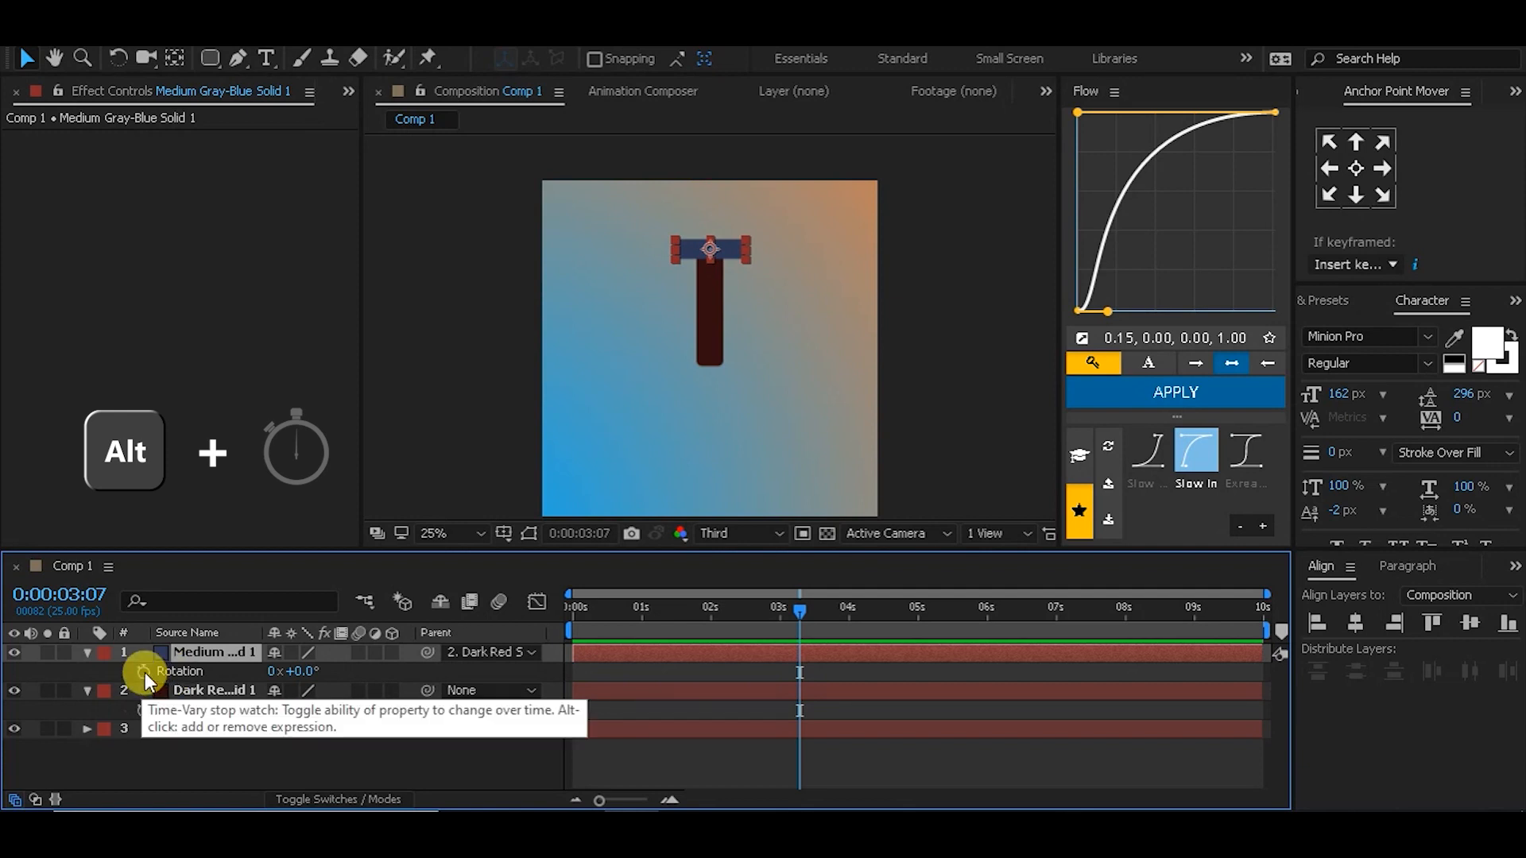
pyautogui.click(145, 671)
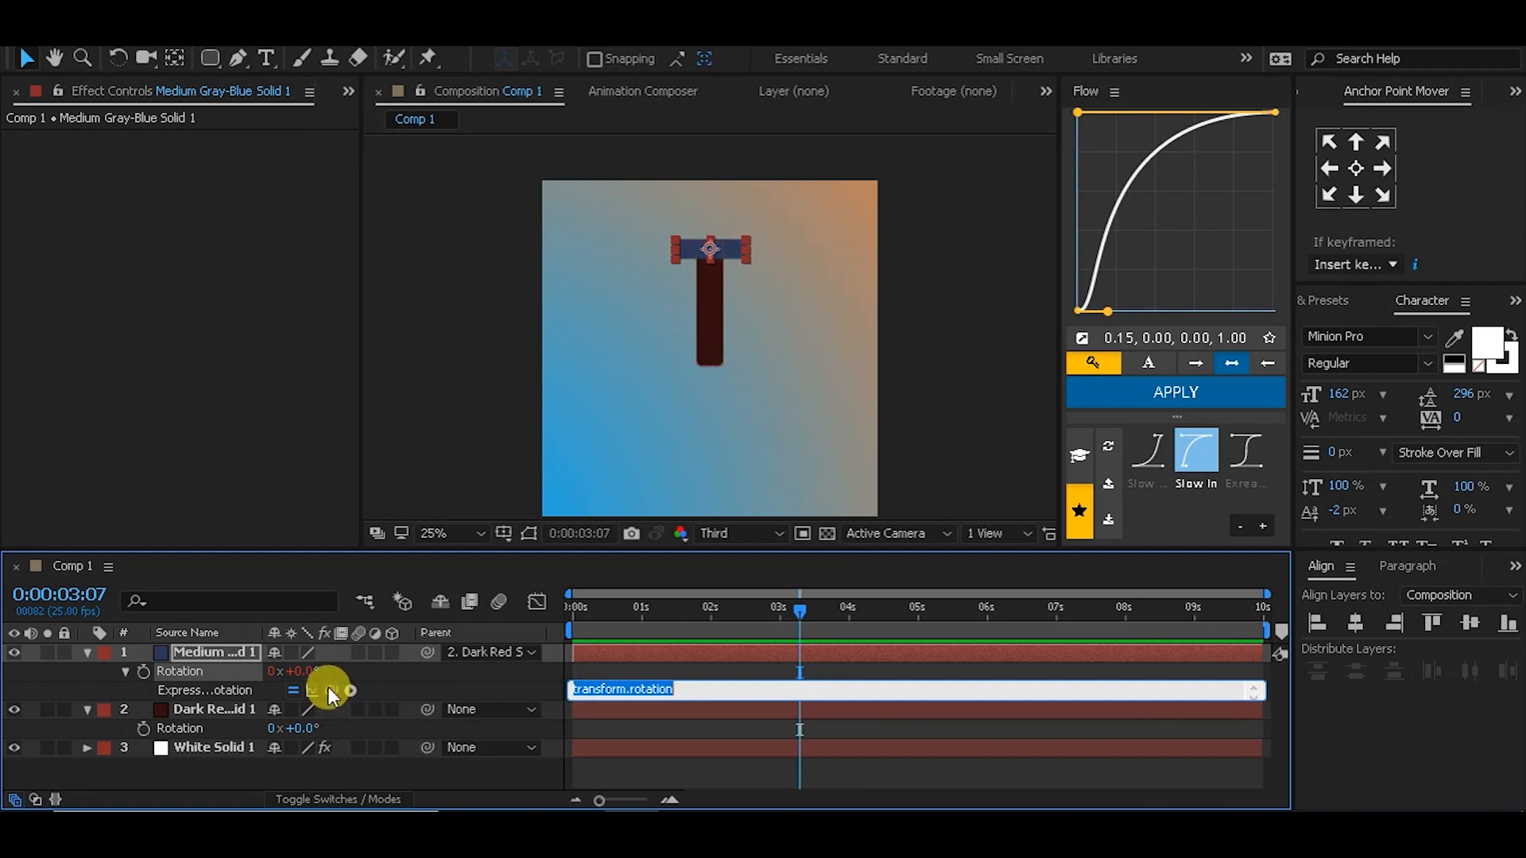
pyautogui.moveTo(350, 690); pyautogui.dragTo(180, 728)
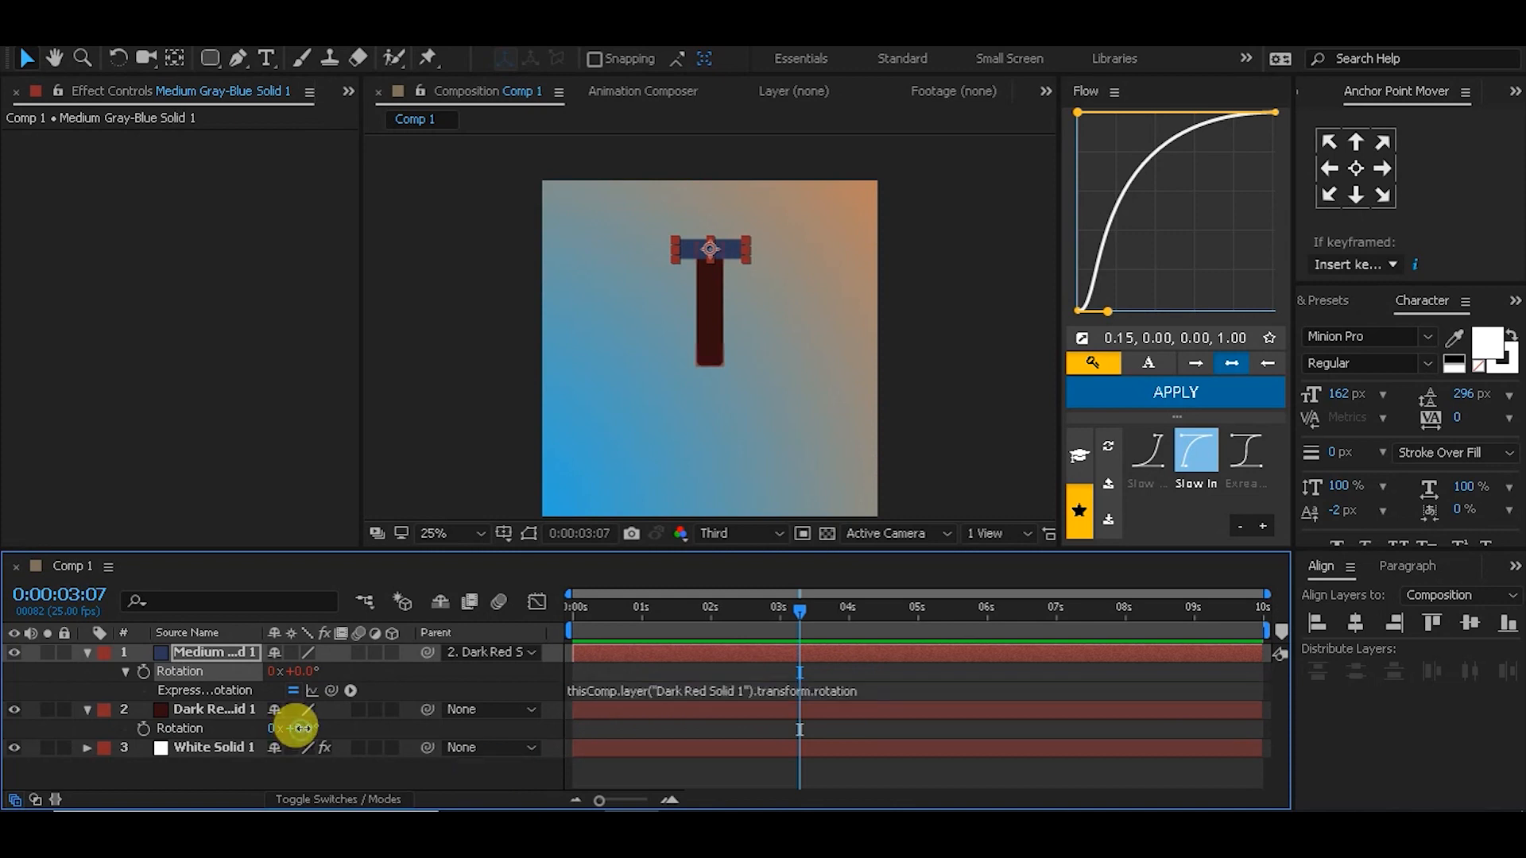
pyautogui.moveTo(299, 728); pyautogui.dragTo(450, 731)
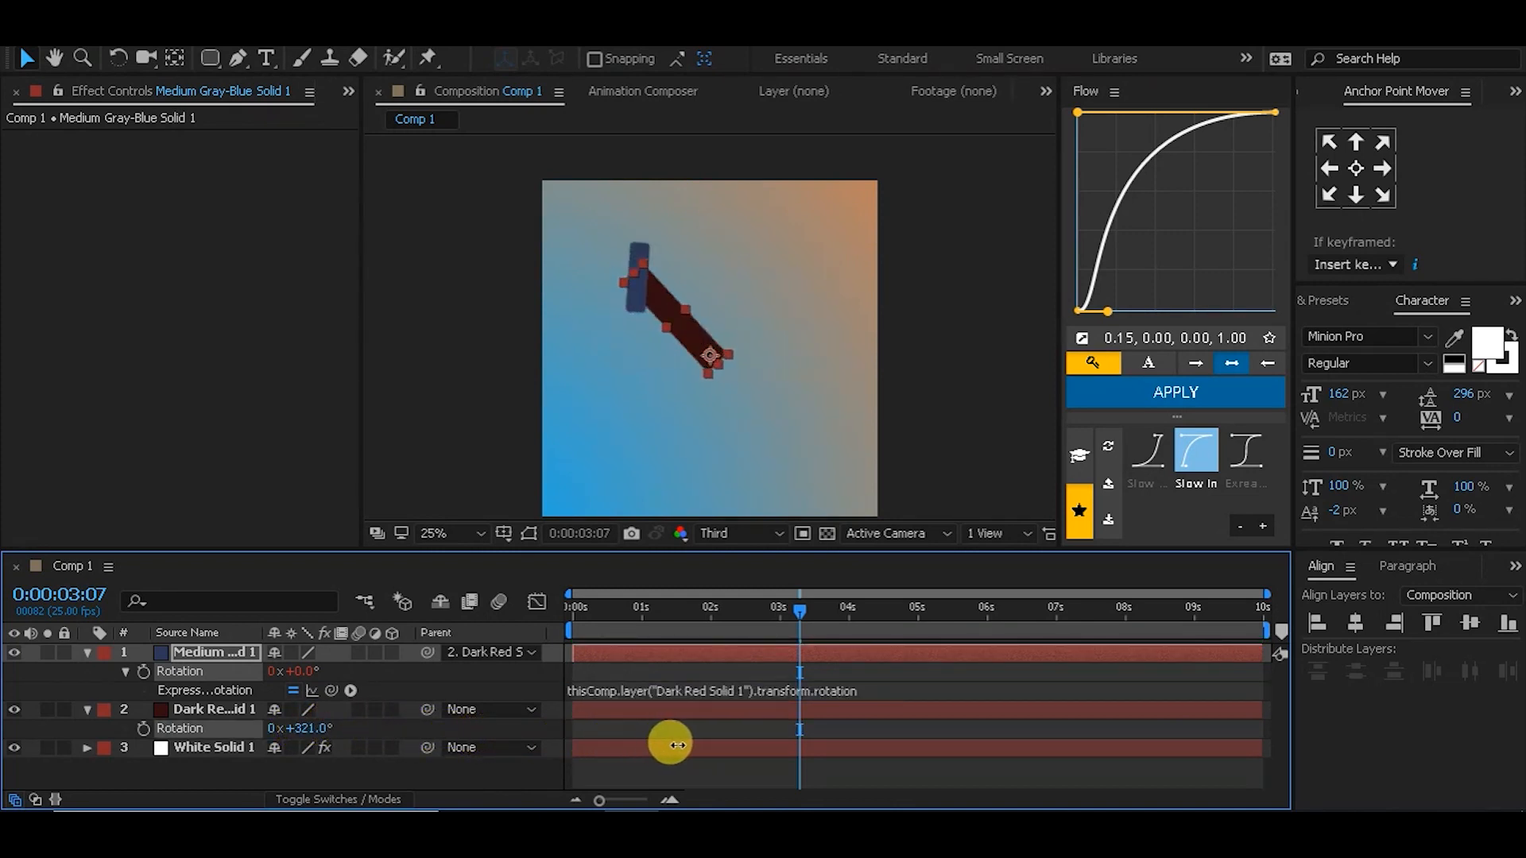
pyautogui.moveTo(669, 744); pyautogui.dragTo(693, 744)
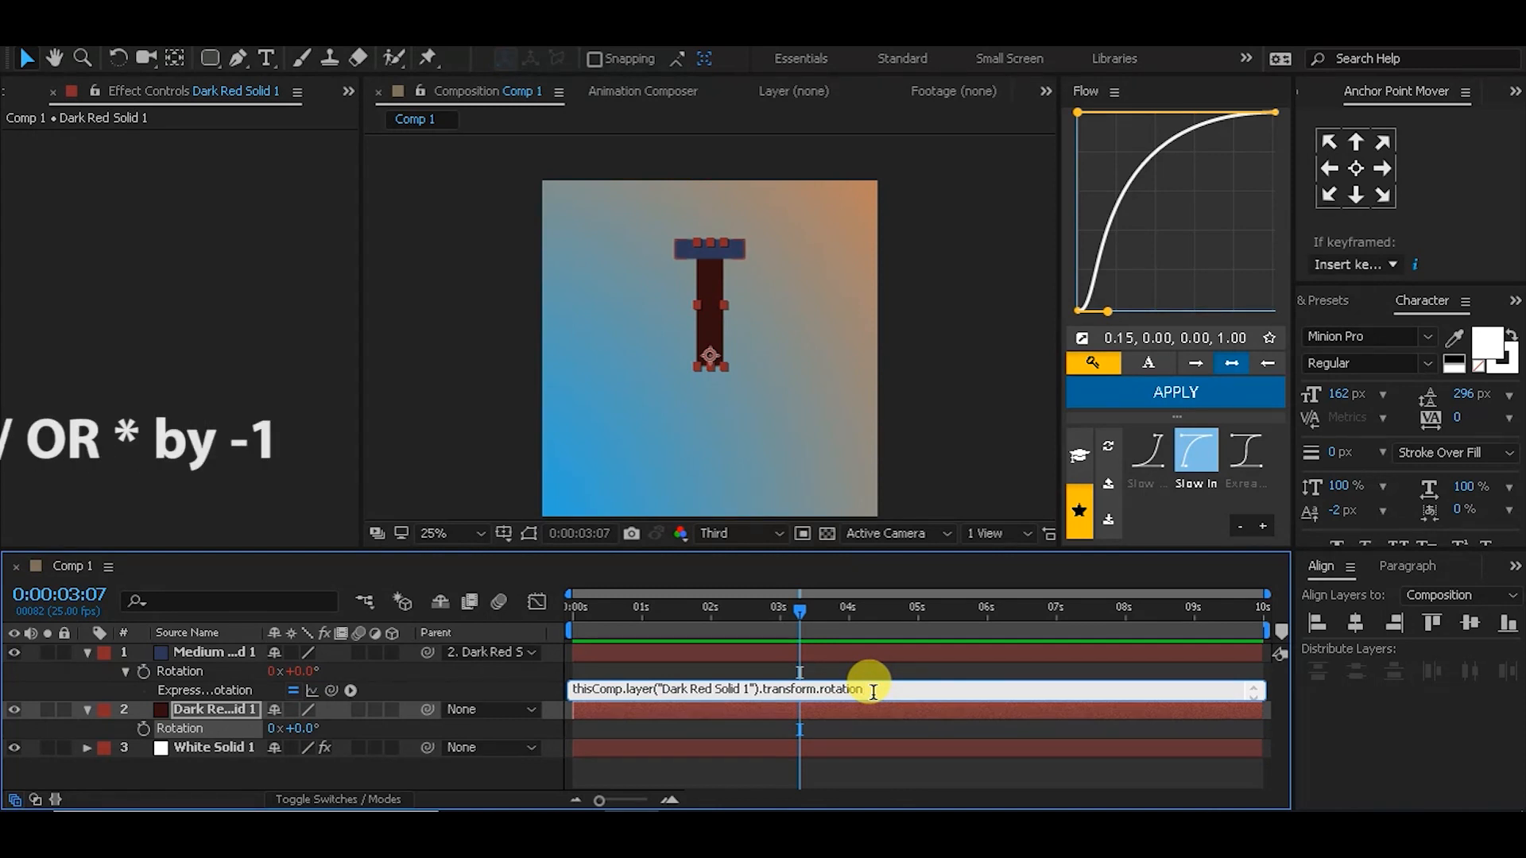
# Append /-1 to the rotation expression so the blue bar counter-rotates, then scrub the red bar to verify.
pyautogui.write('/')
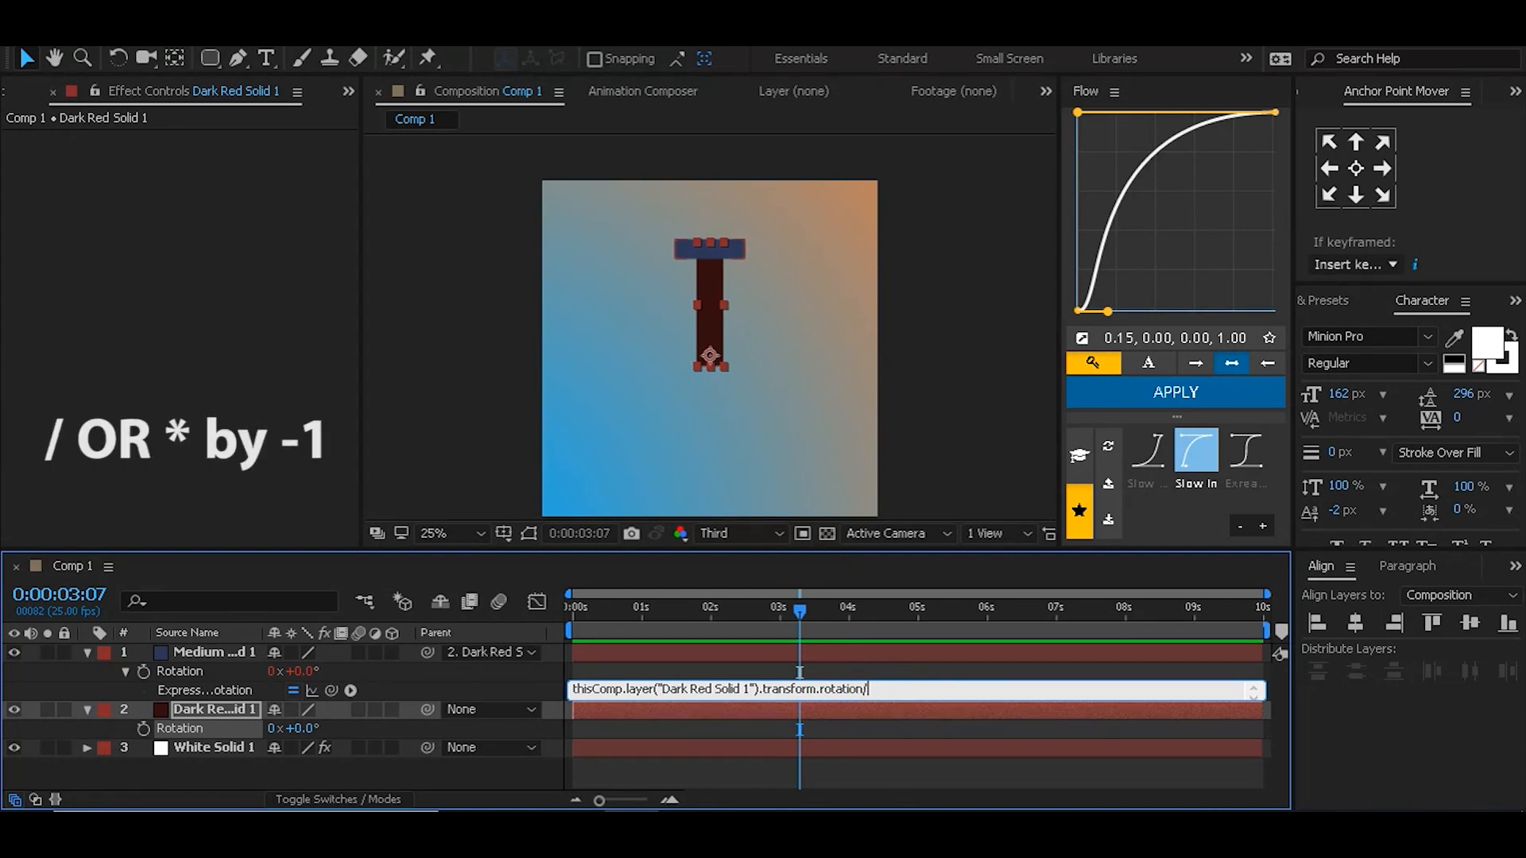
pyautogui.write('-')
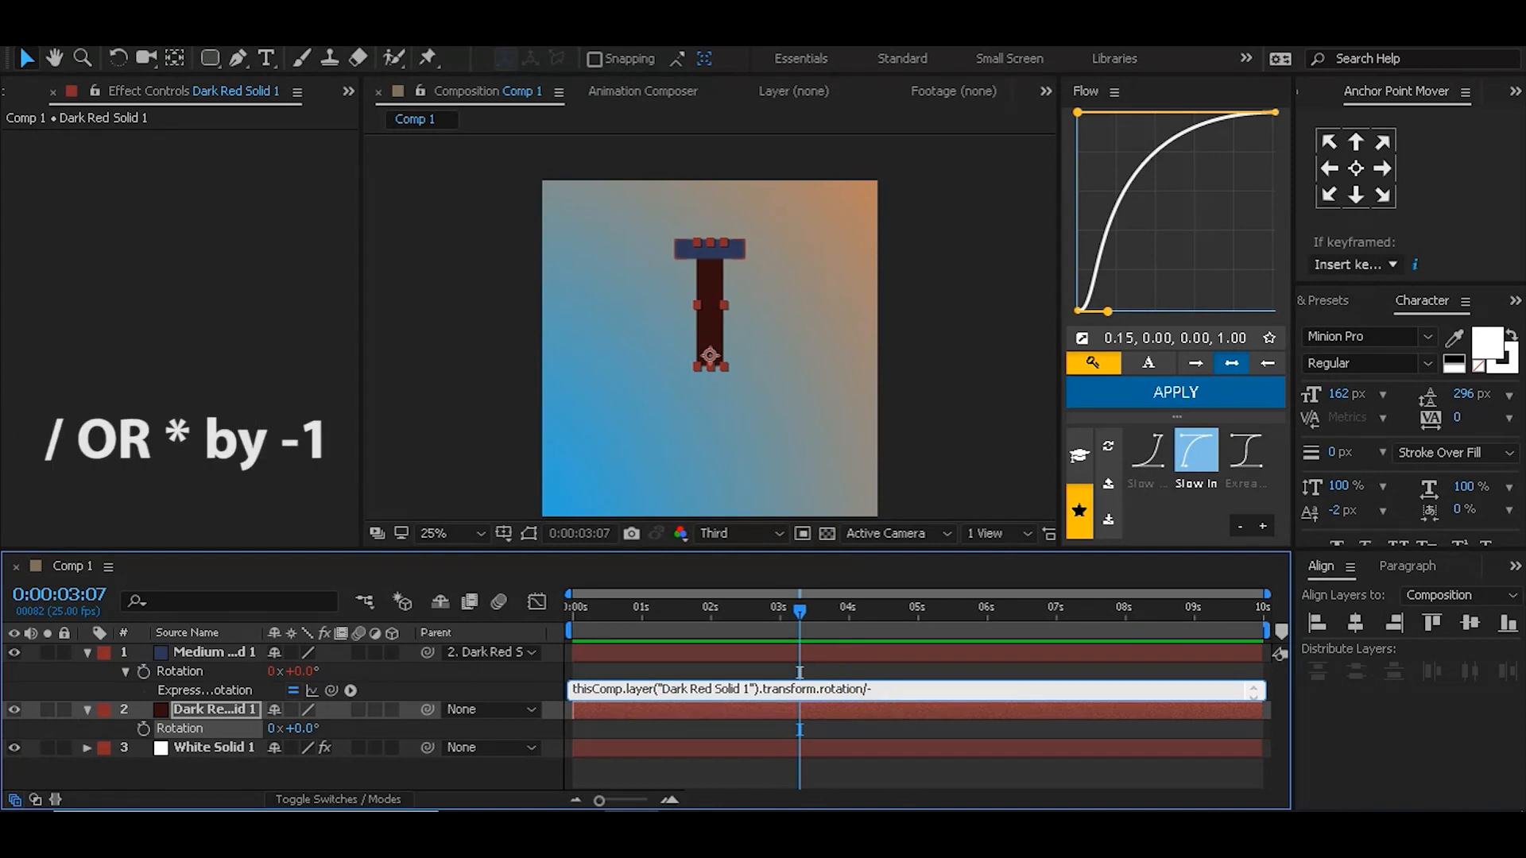
pyautogui.write('/-1')
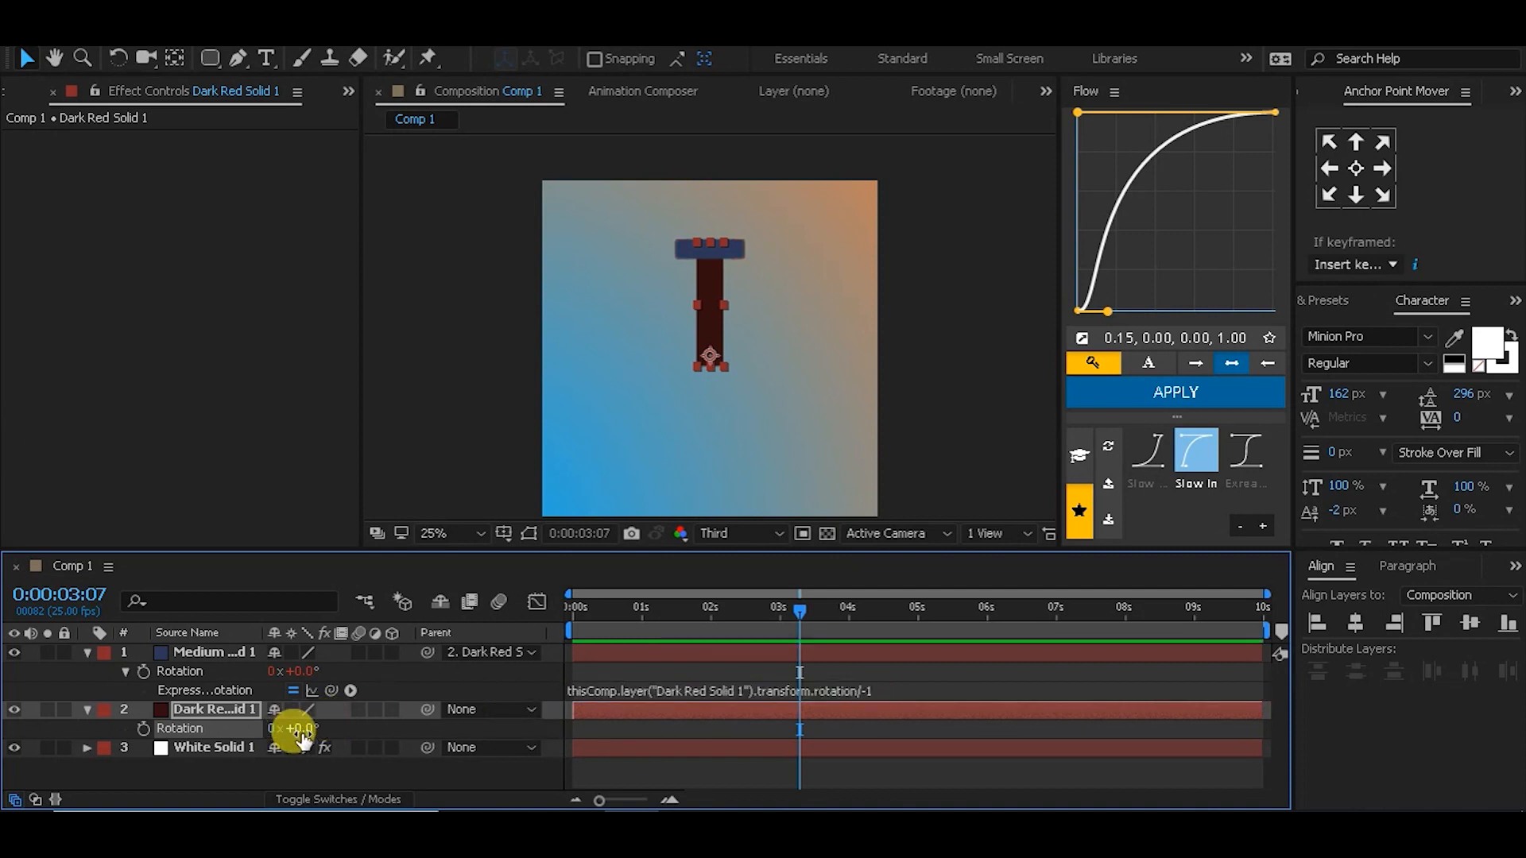
pyautogui.moveTo(301, 728); pyautogui.dragTo(555, 728)
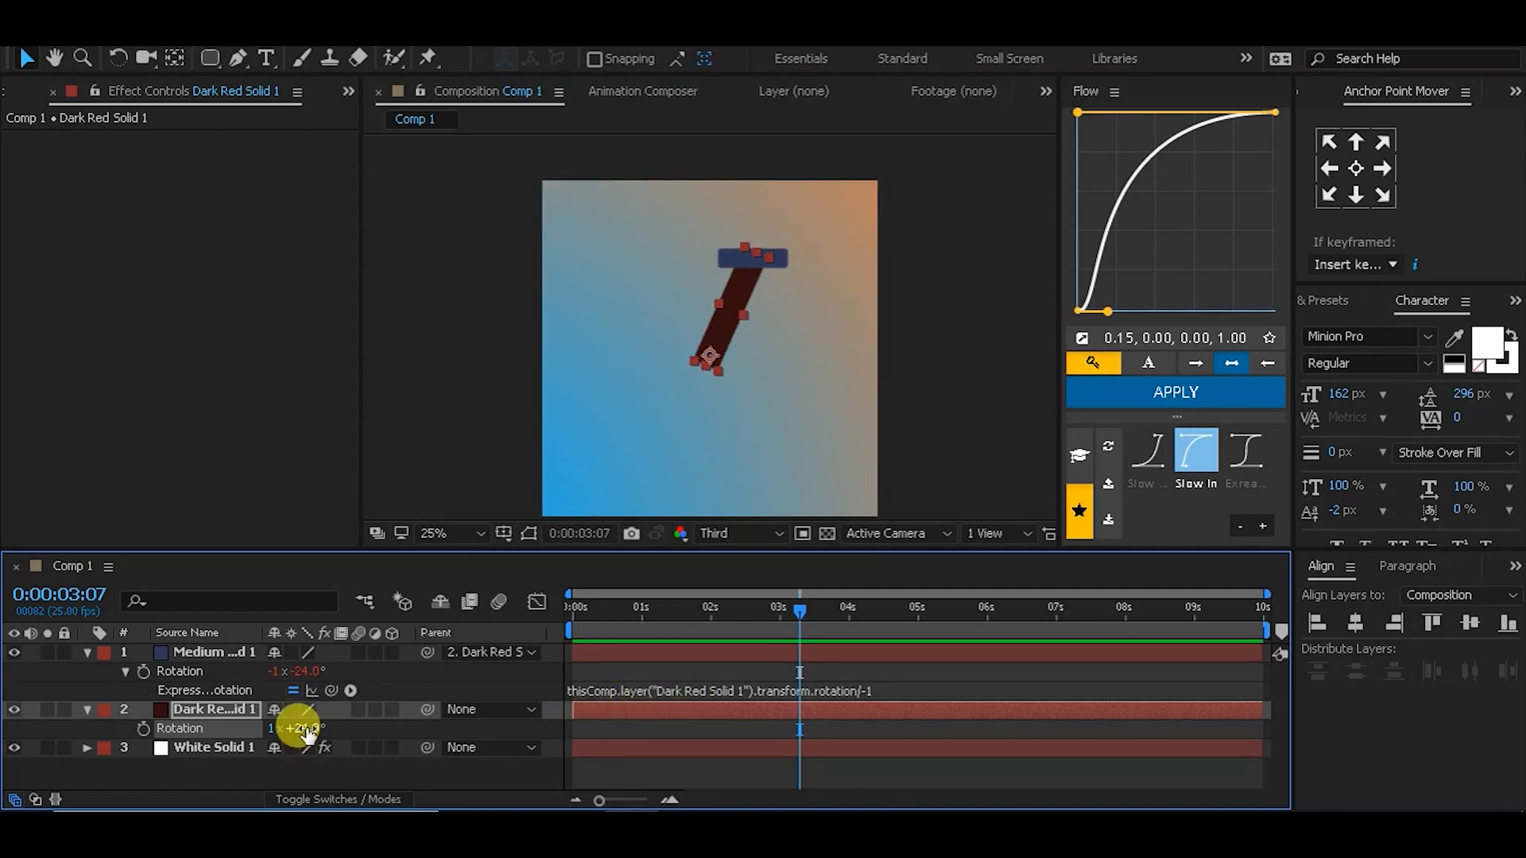
pyautogui.doubleClick(302, 728)
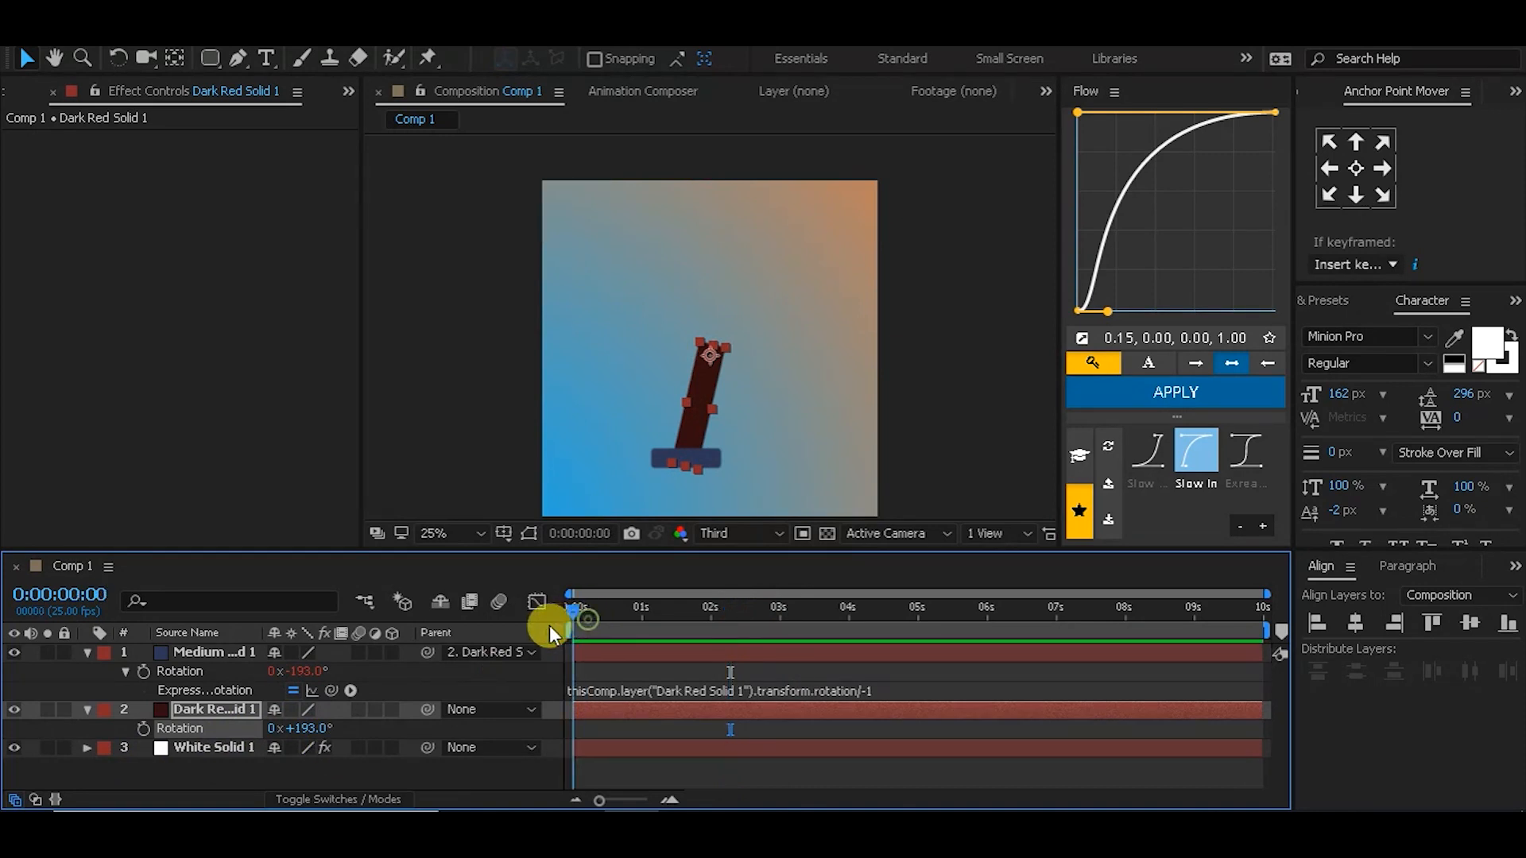
pyautogui.moveTo(145, 731)
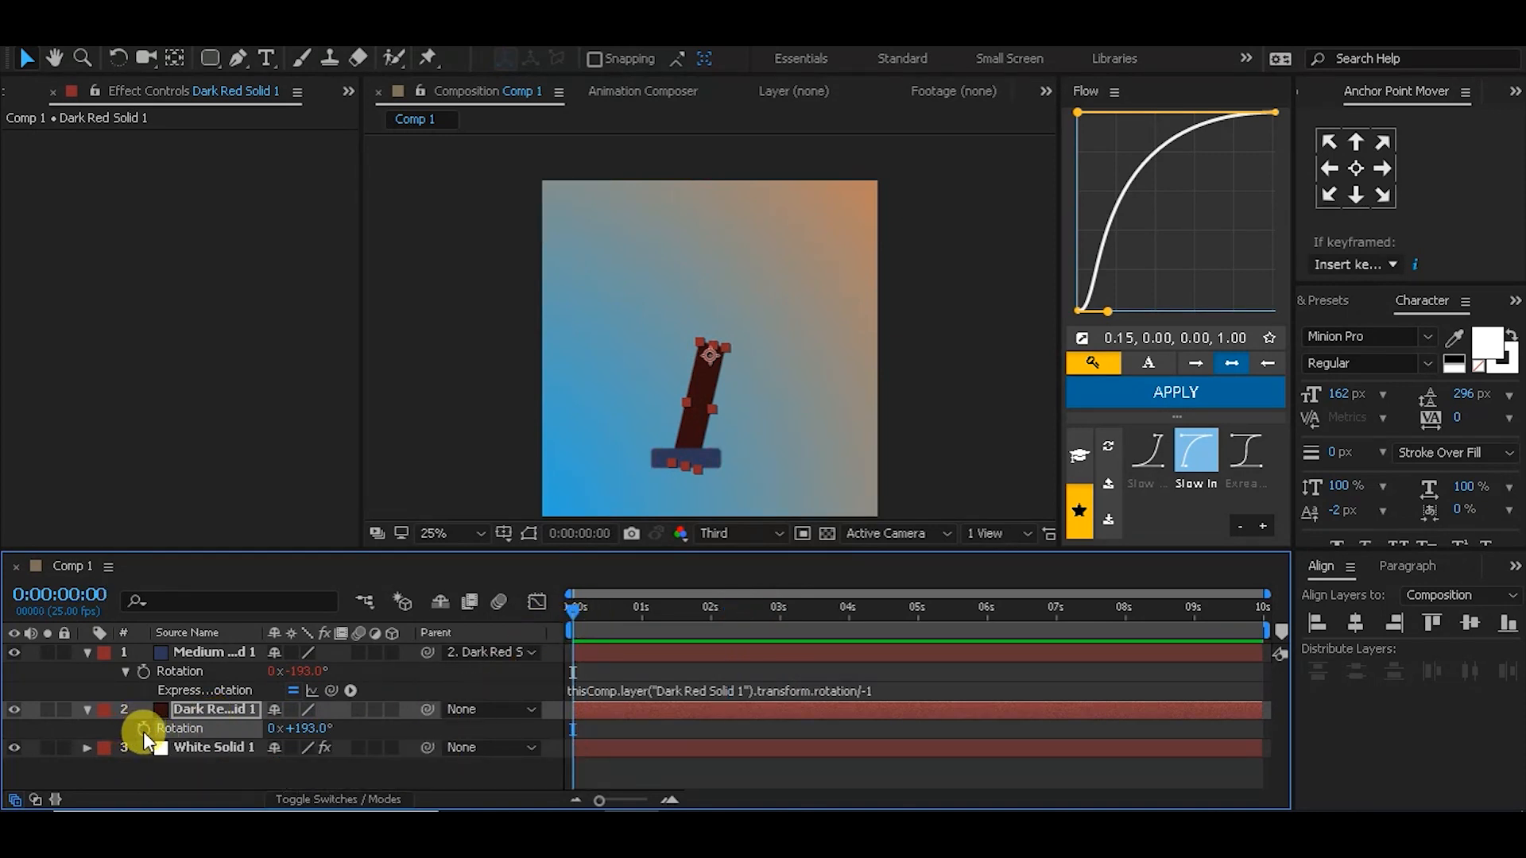
pyautogui.moveTo(143, 731)
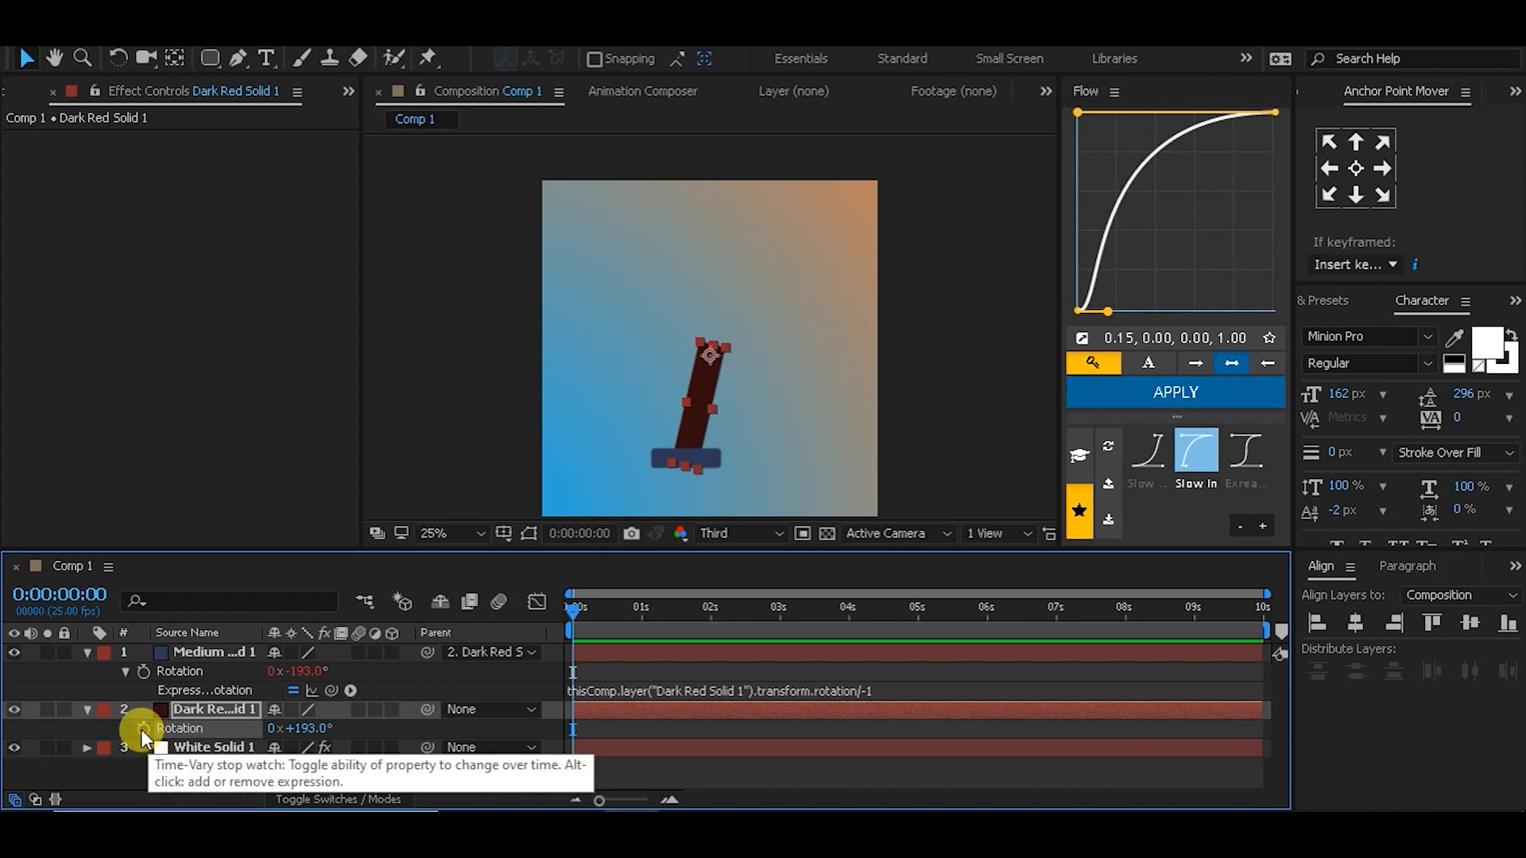